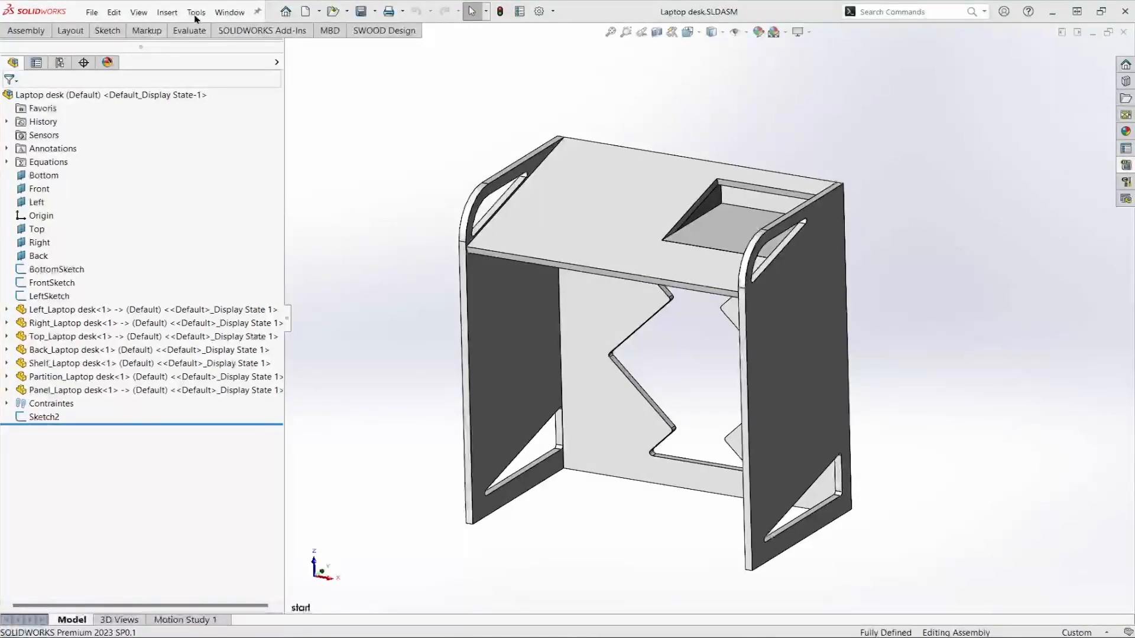
# Start a SWOOD CAM nesting and add the active laptop desk document to the nesting sources
pyautogui.click(195, 12)
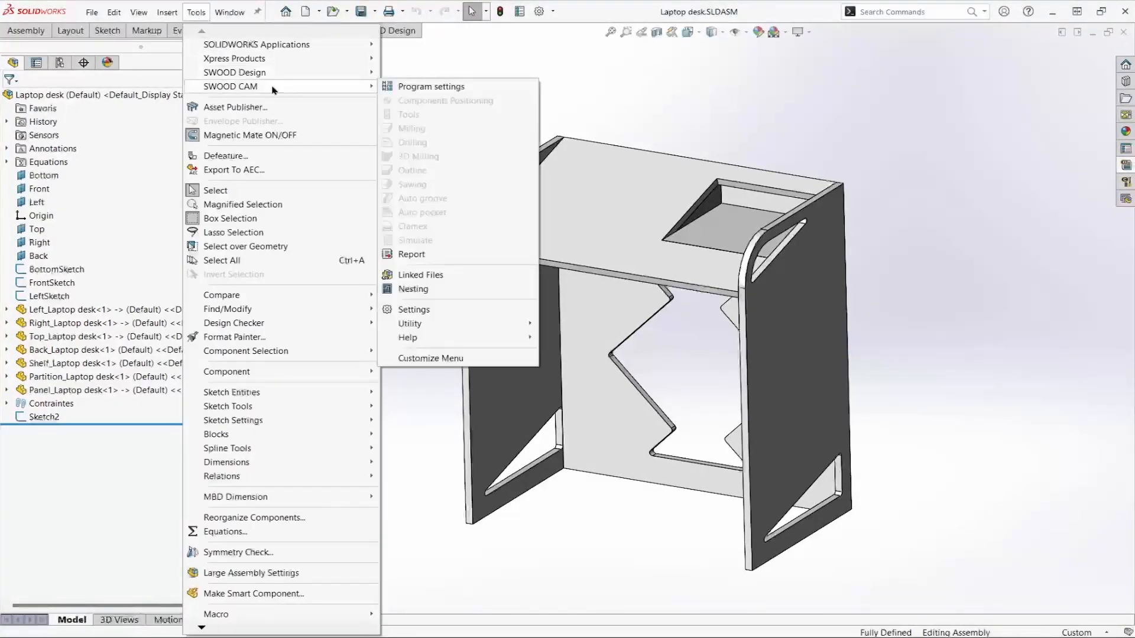
pyautogui.click(412, 288)
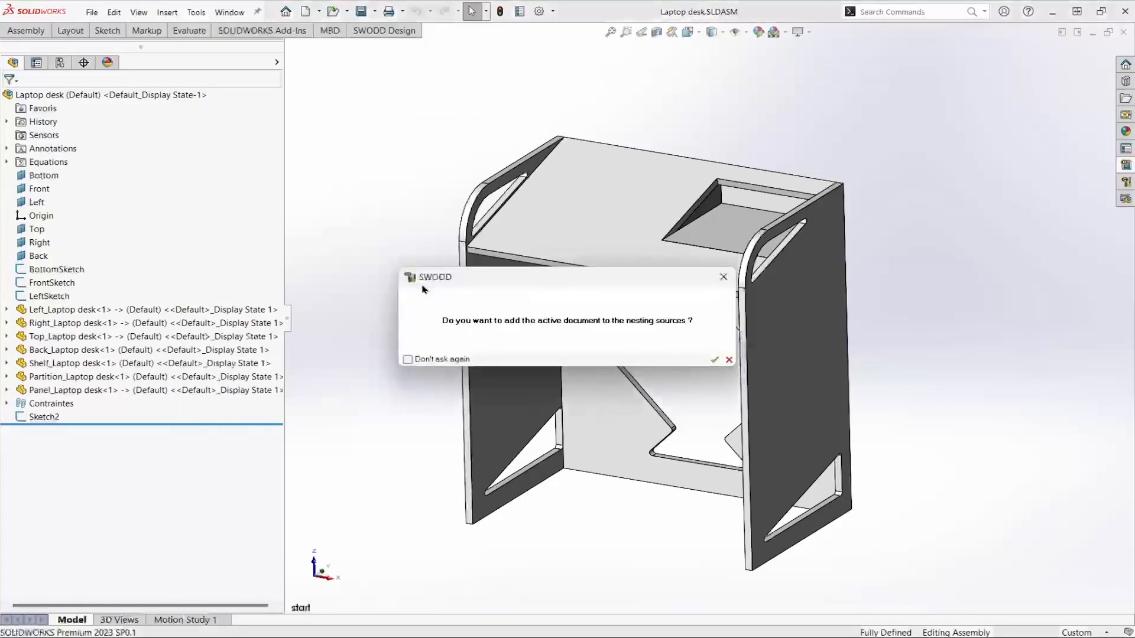
pyautogui.click(714, 359)
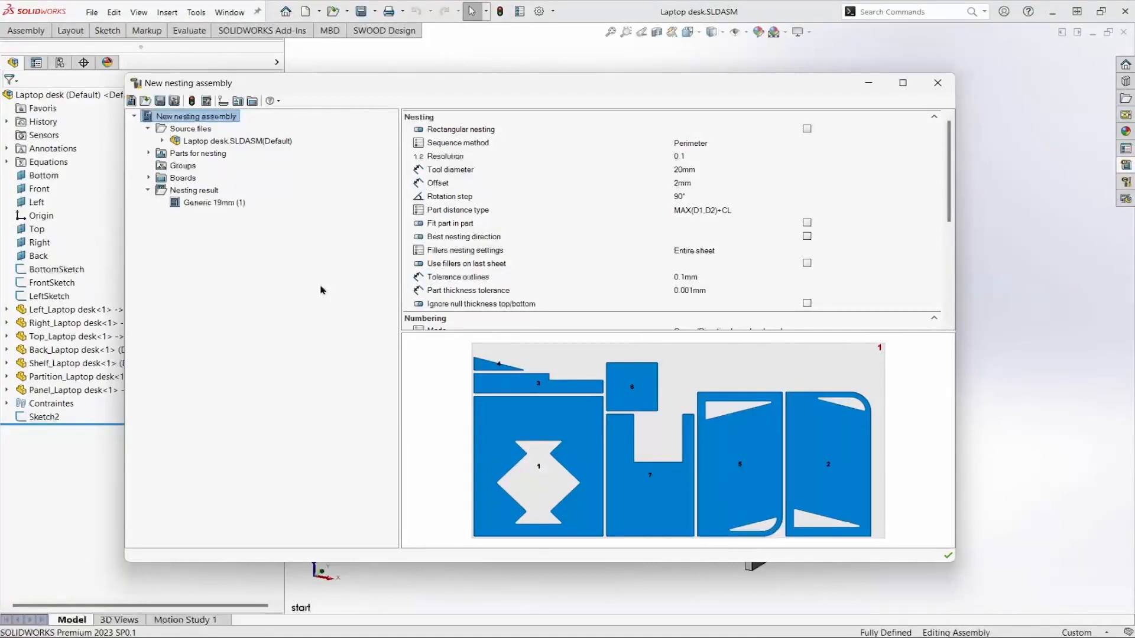
# Change the nesting tool diameter from 20mm to 8mm and the offset from 2mm to 1mm
pyautogui.click(806, 129)
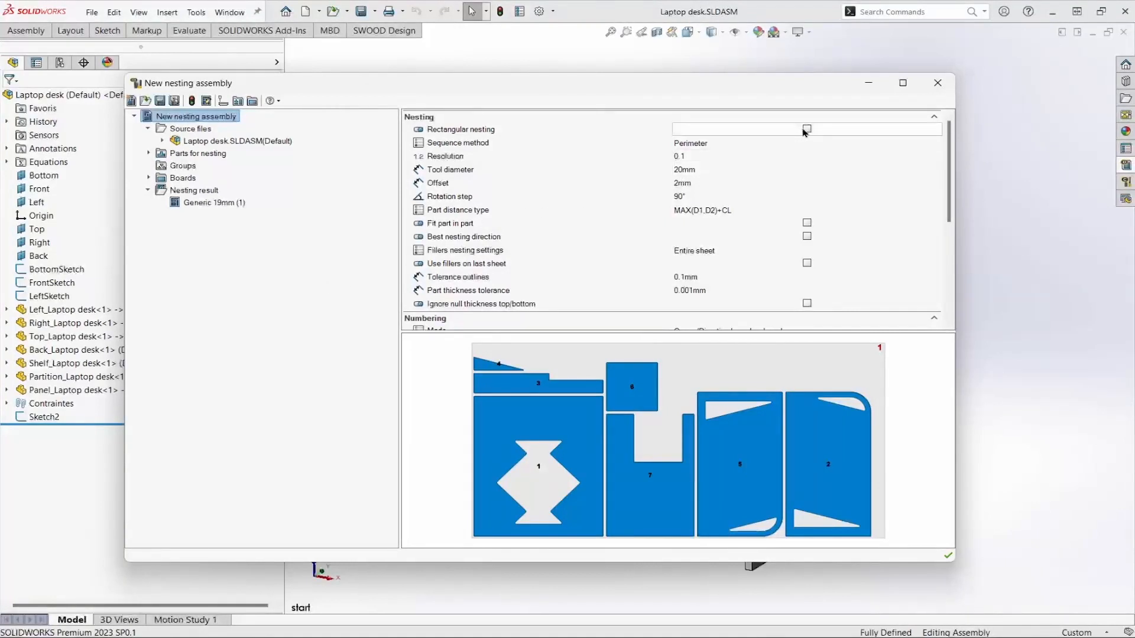
pyautogui.moveTo(805, 132)
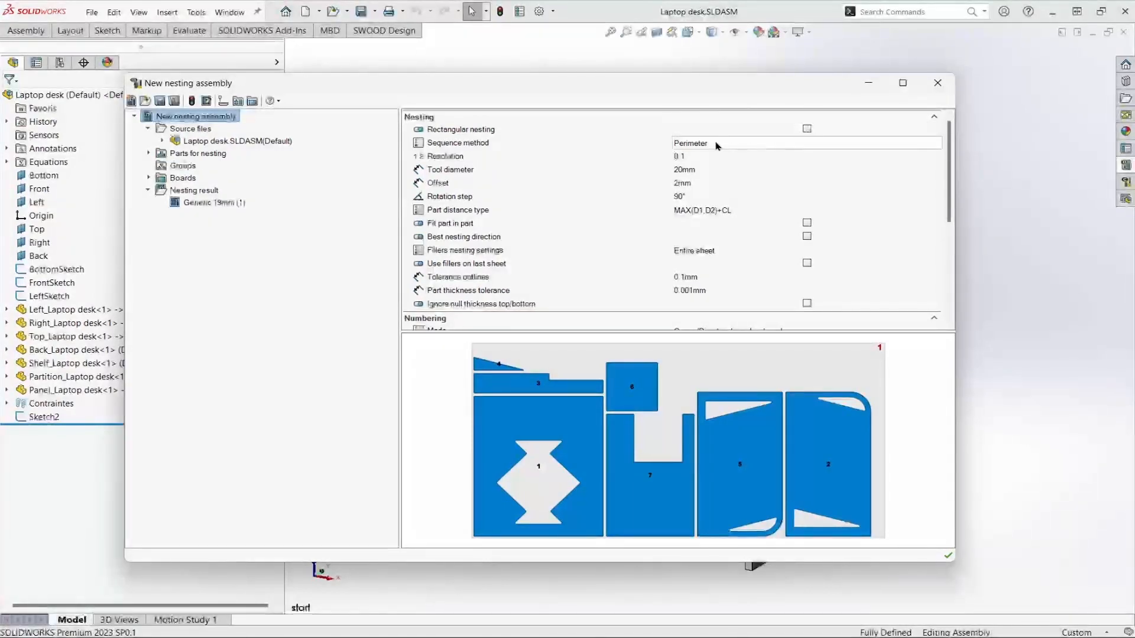
pyautogui.click(805, 143)
pyautogui.write('8')
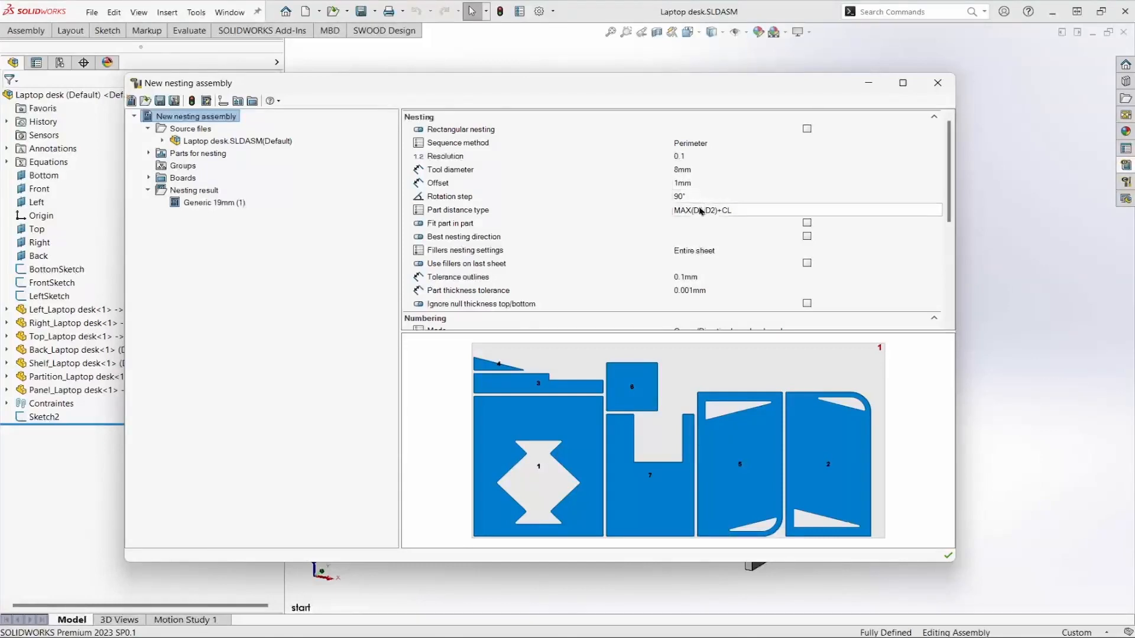
# Keep part distance type MAX(D1,D2)+CL and change the rotation step from 90° to 45°
pyautogui.click(934, 210)
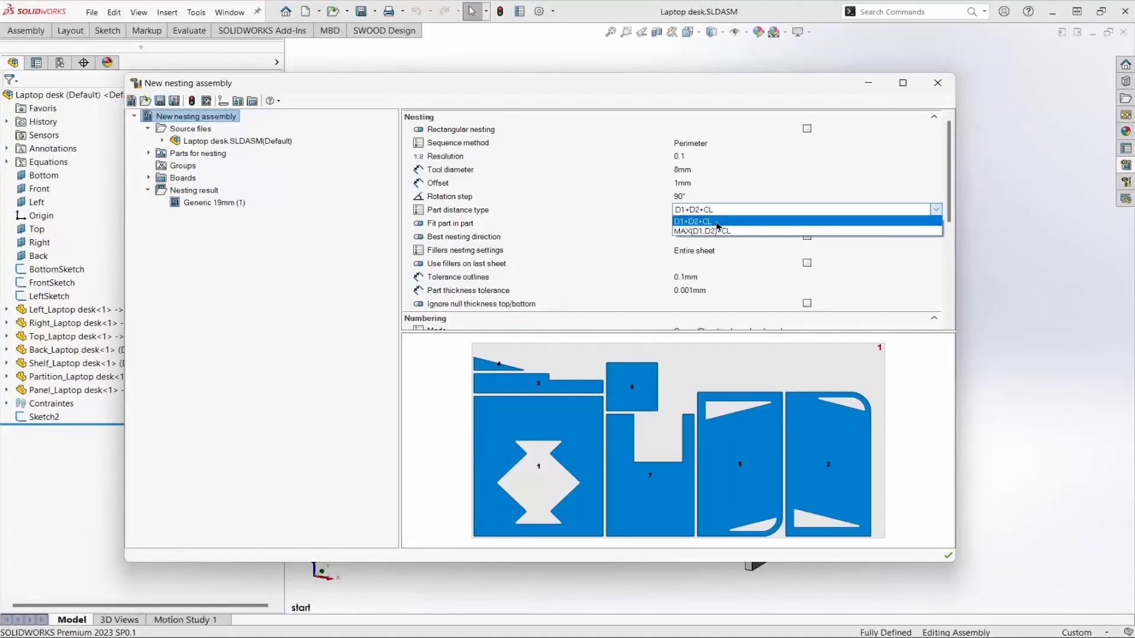
pyautogui.moveTo(716, 231)
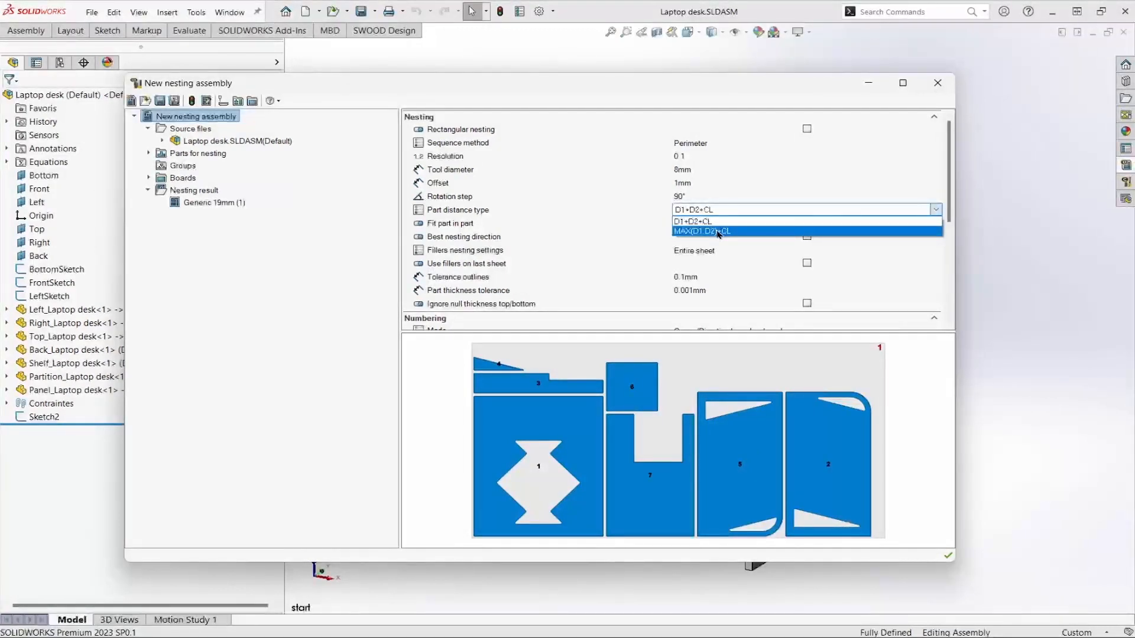
pyautogui.click(692, 221)
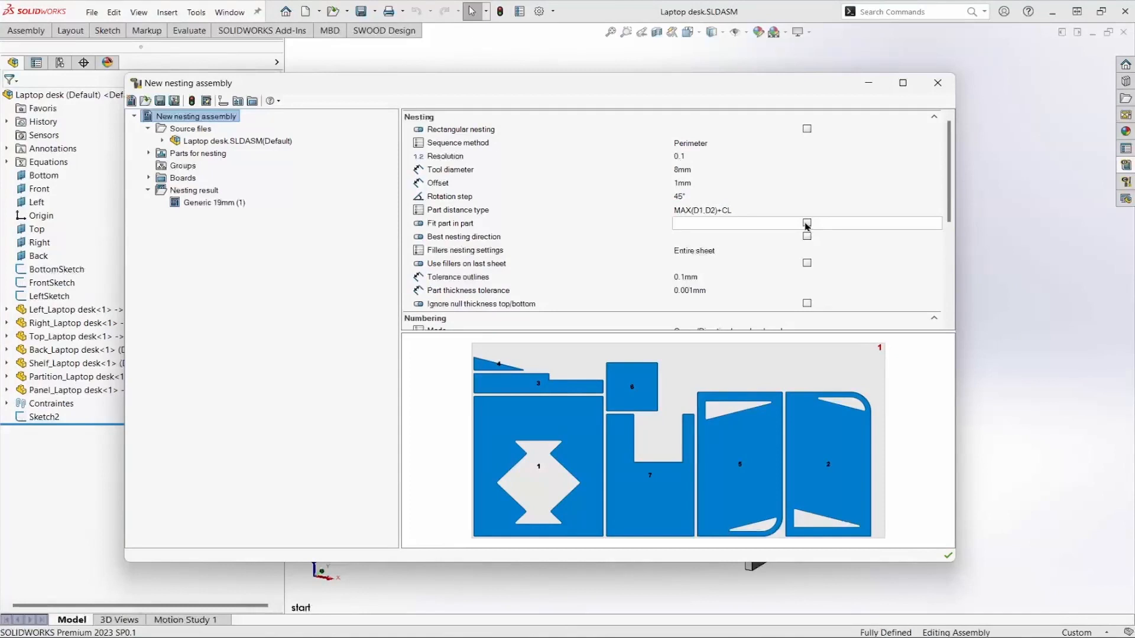
# Enable Fit part in part and Best nesting direction in the Nesting properties
pyautogui.click(806, 224)
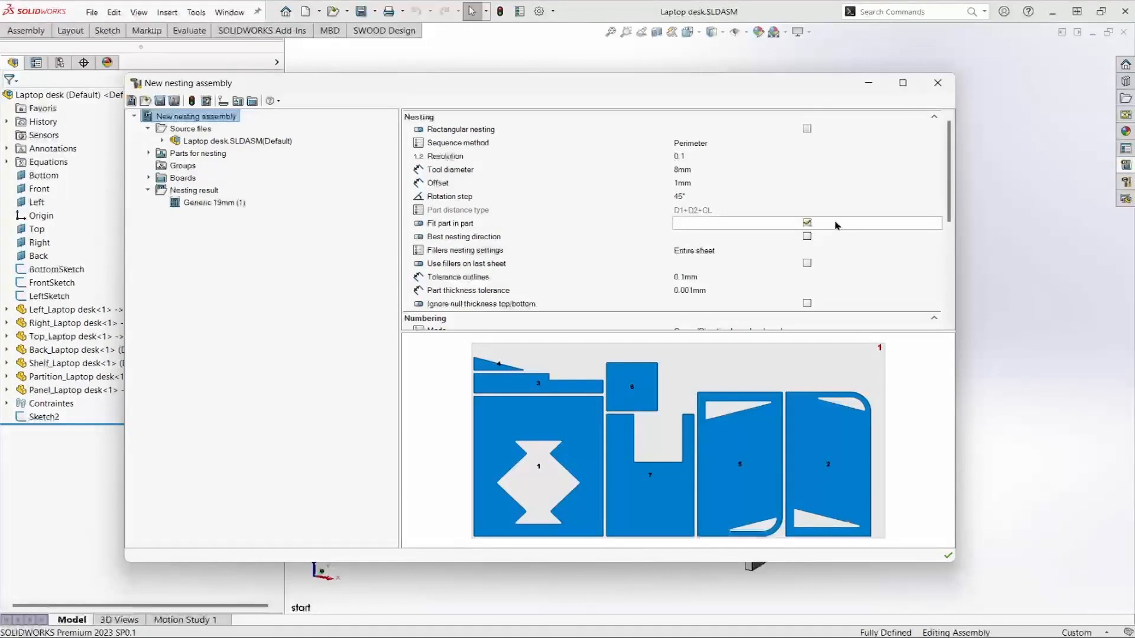
pyautogui.click(806, 223)
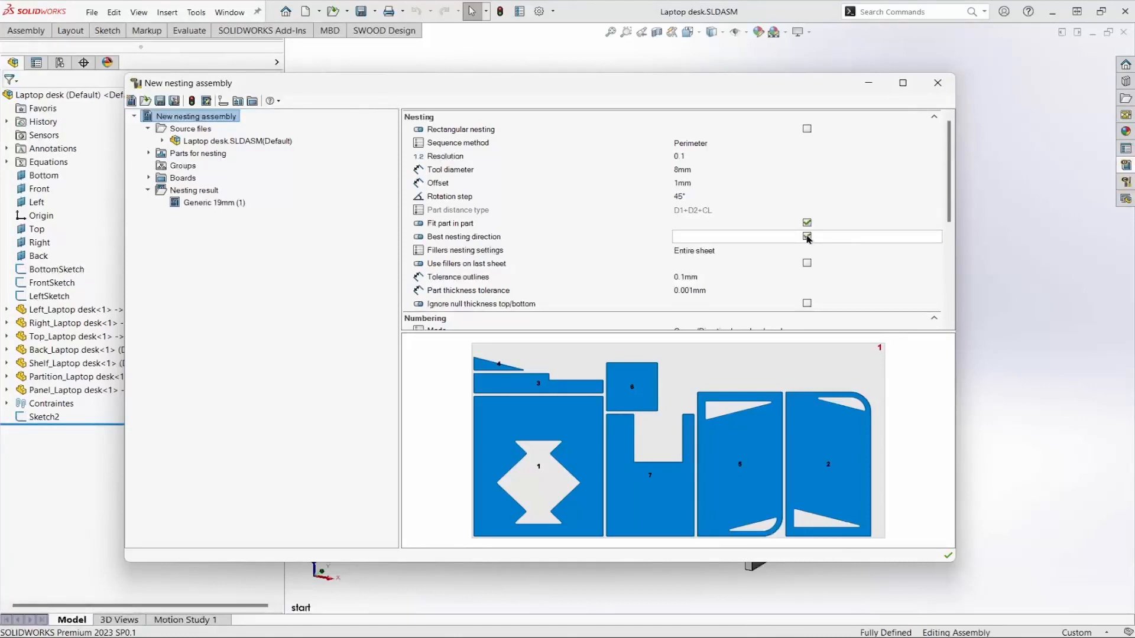
pyautogui.click(805, 237)
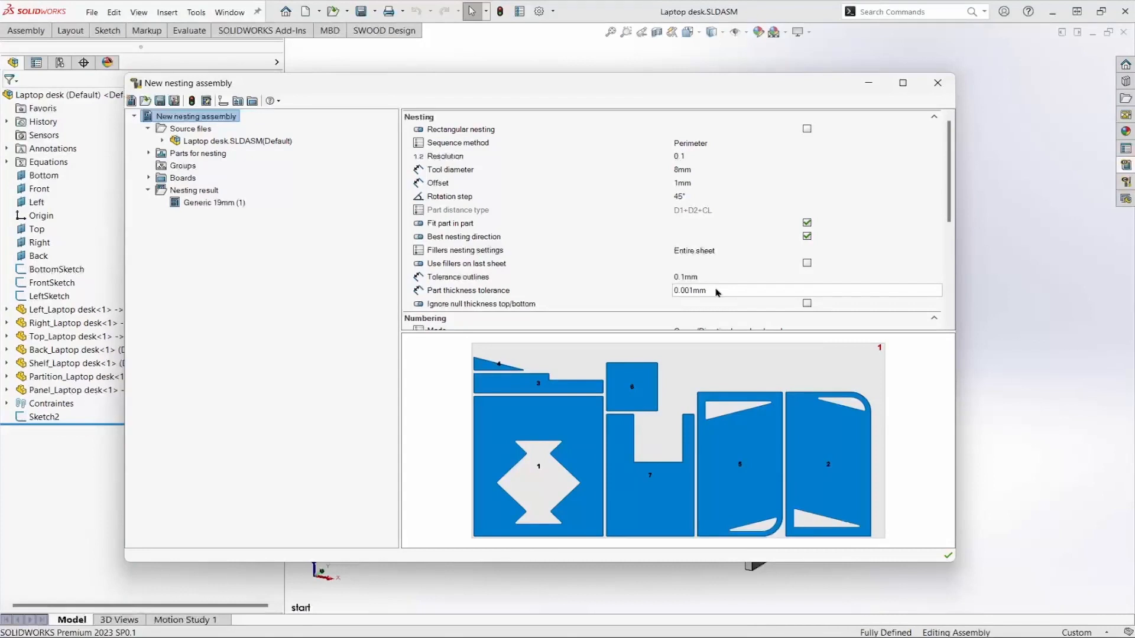
# Set the numbering mode to Corner/Direction based on boards
pyautogui.scroll(-3)
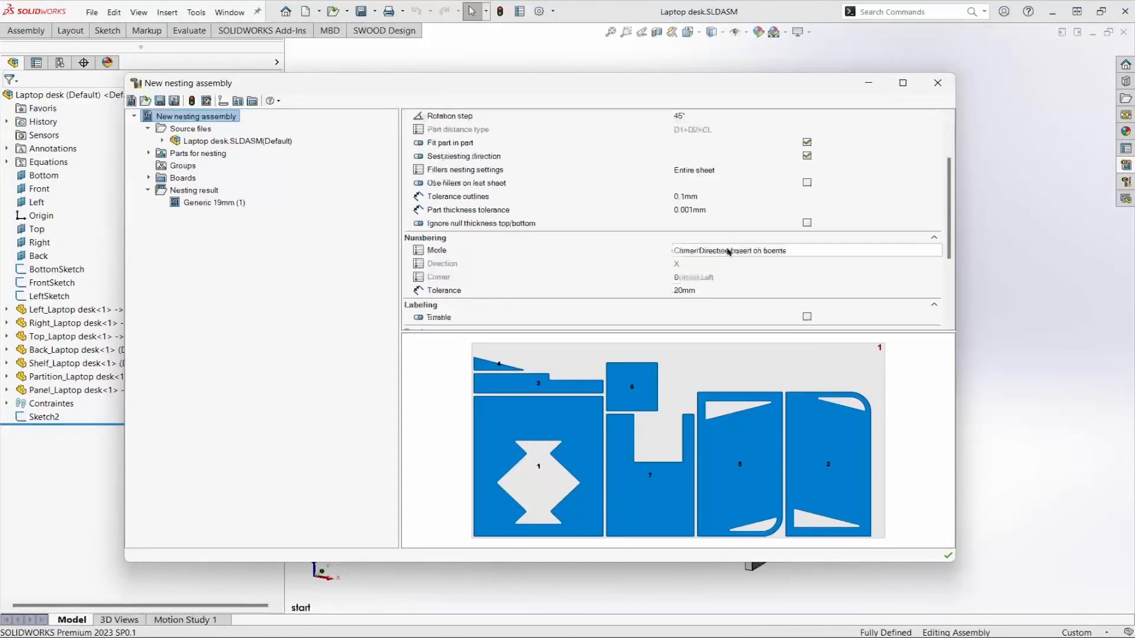
pyautogui.click(934, 250)
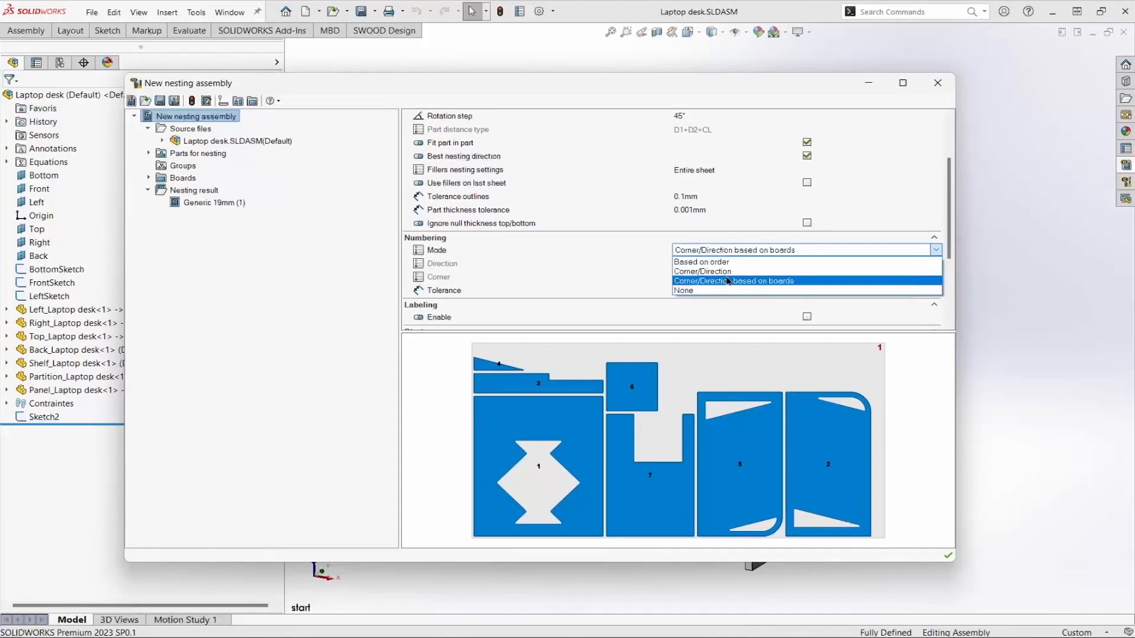
pyautogui.click(733, 281)
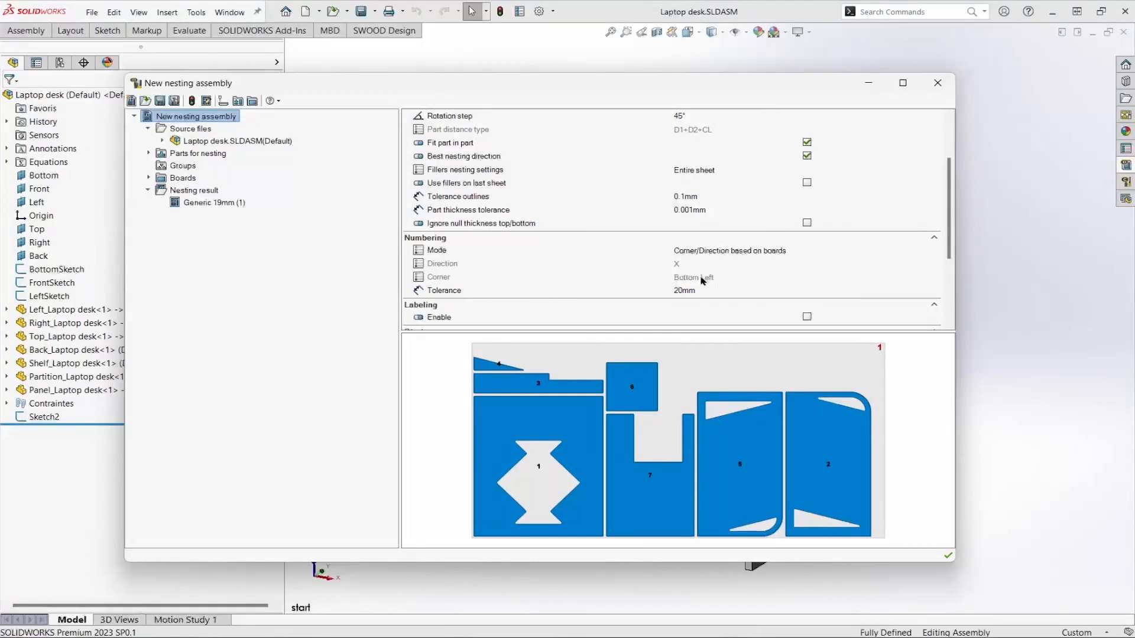
pyautogui.moveTo(702, 266)
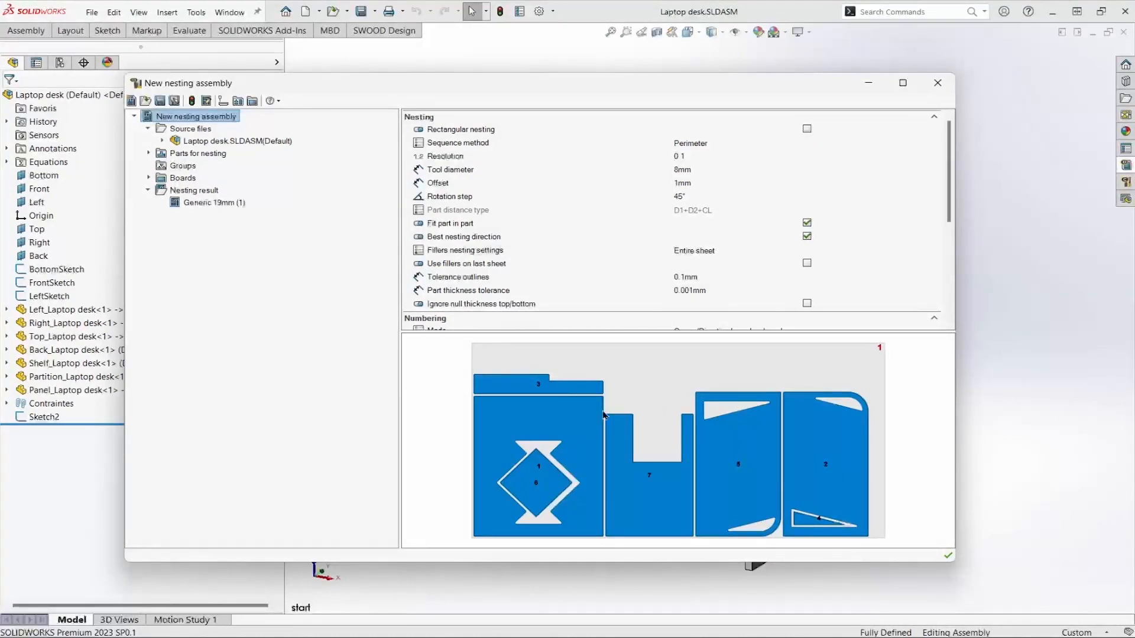
# Confirm the nesting to generate the Assem5 assembly containing the desk parts
pyautogui.click(947, 556)
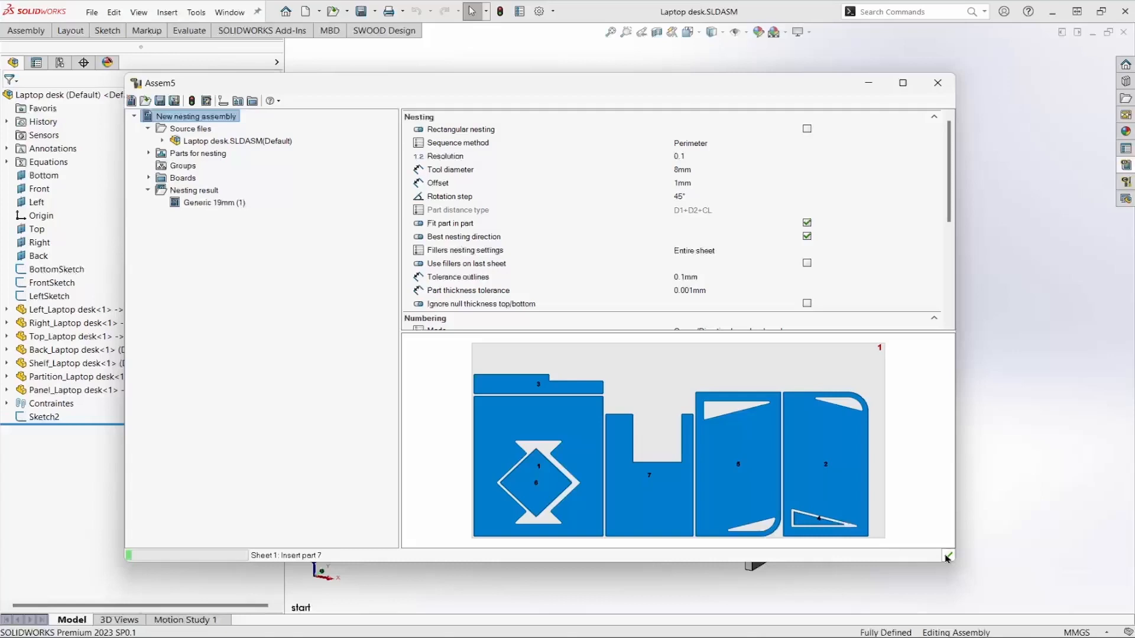
pyautogui.click(937, 83)
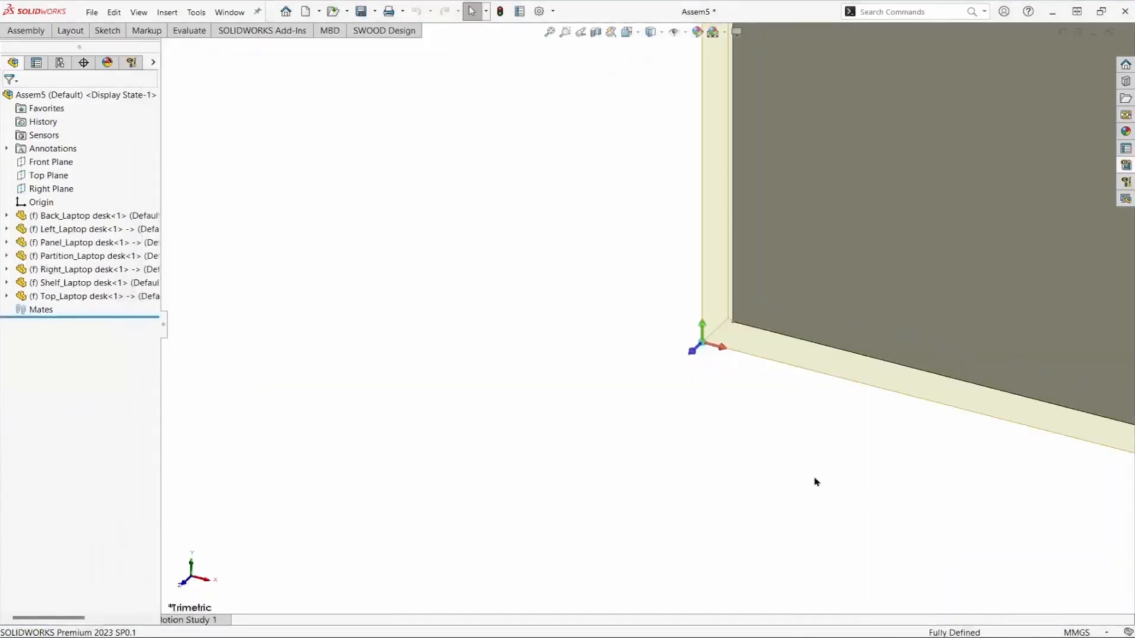